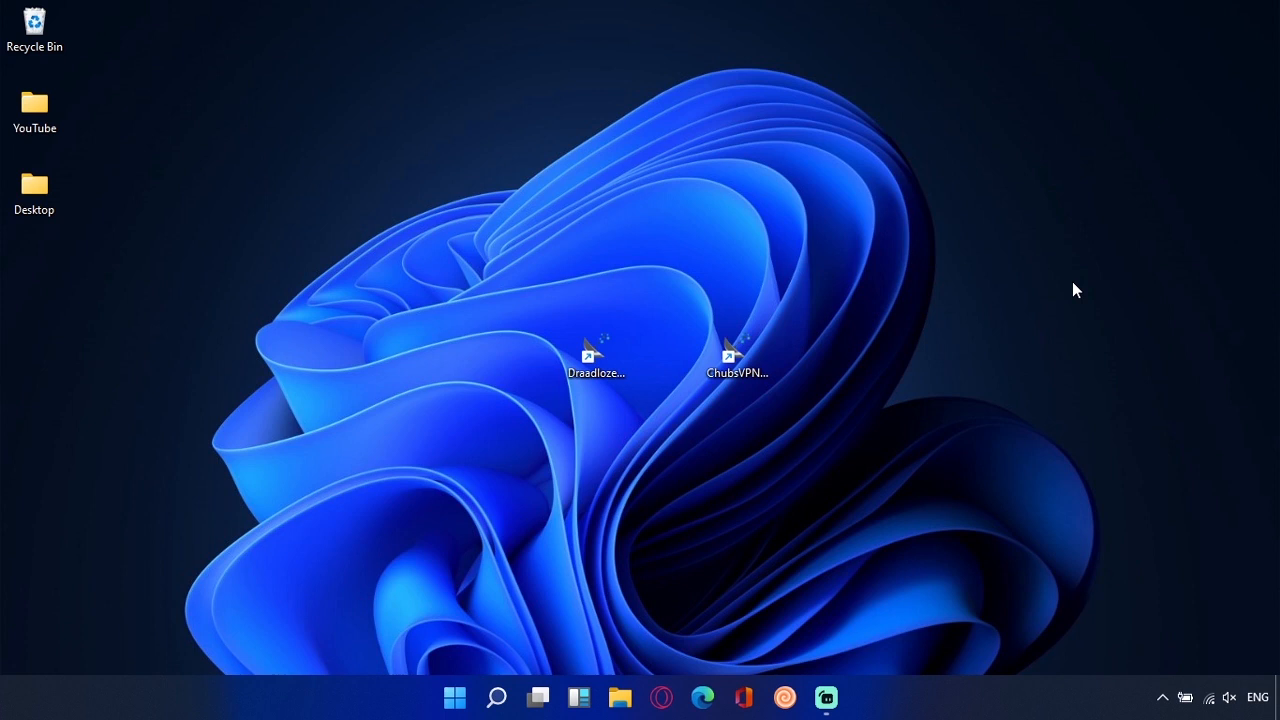
{"action": "mouse_move", "coordinate": [1112, 84]}
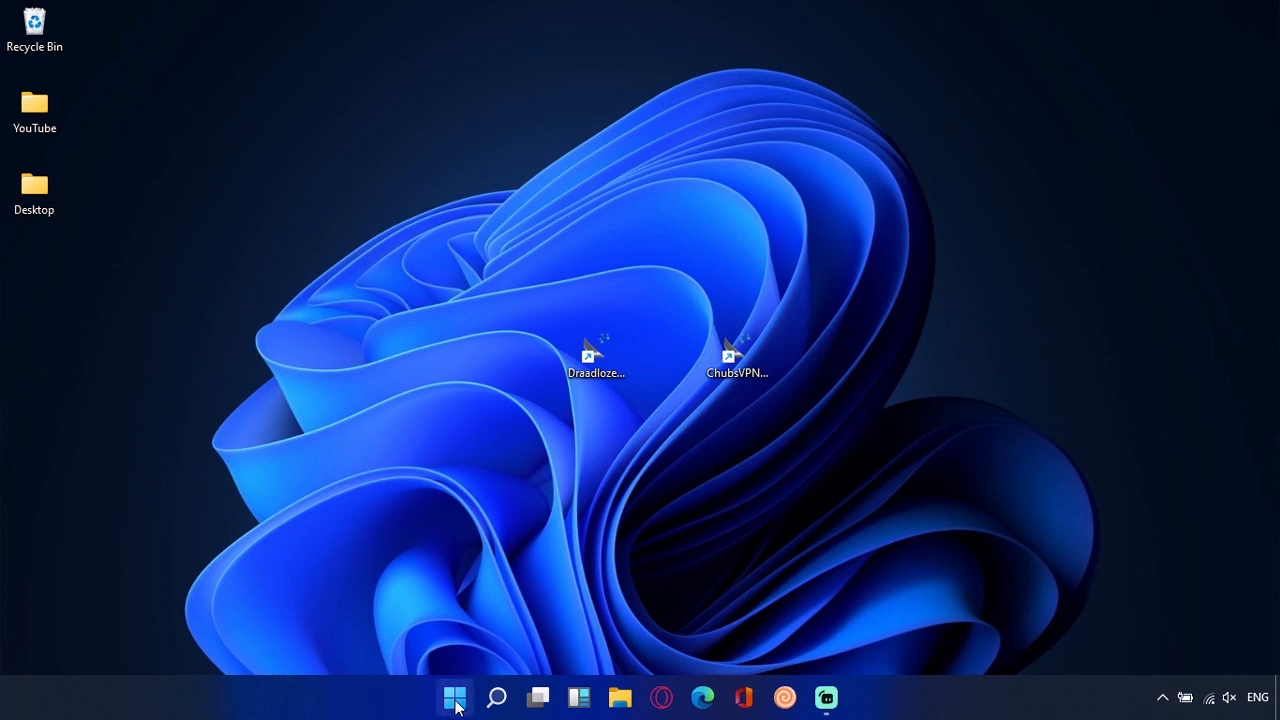
- Place the ChubsVPN shortcut in the left icon column beneath the Desktop folder
{"action": "left_click", "coordinate": [454, 696]}
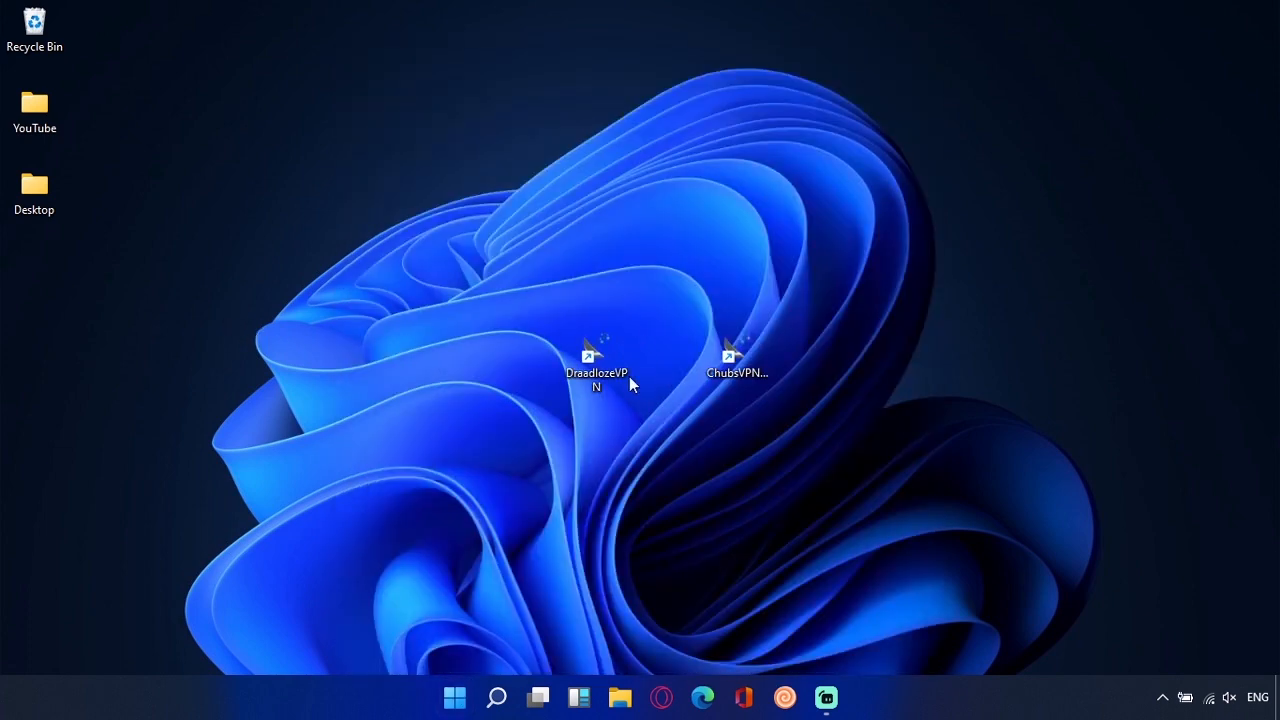
{"action": "mouse_move", "coordinate": [750, 400]}
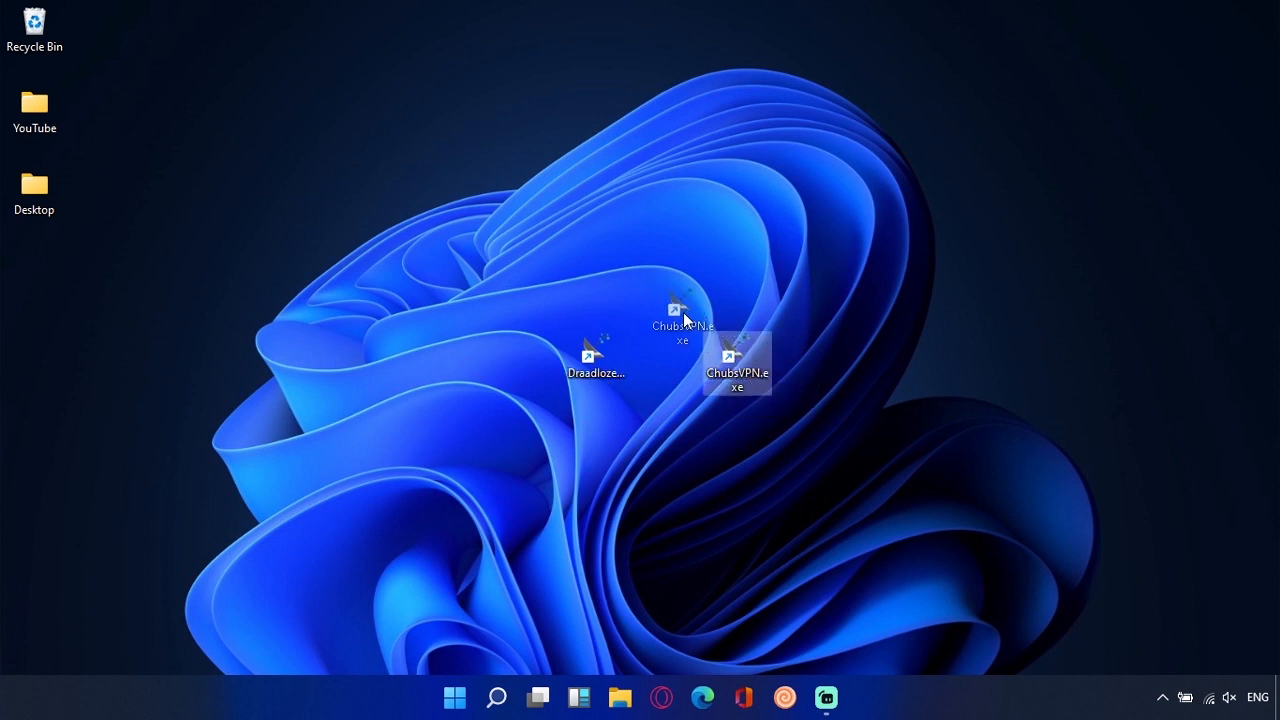
{"action": "left_click_drag", "start_coordinate": [736, 372], "coordinate": [34, 290]}
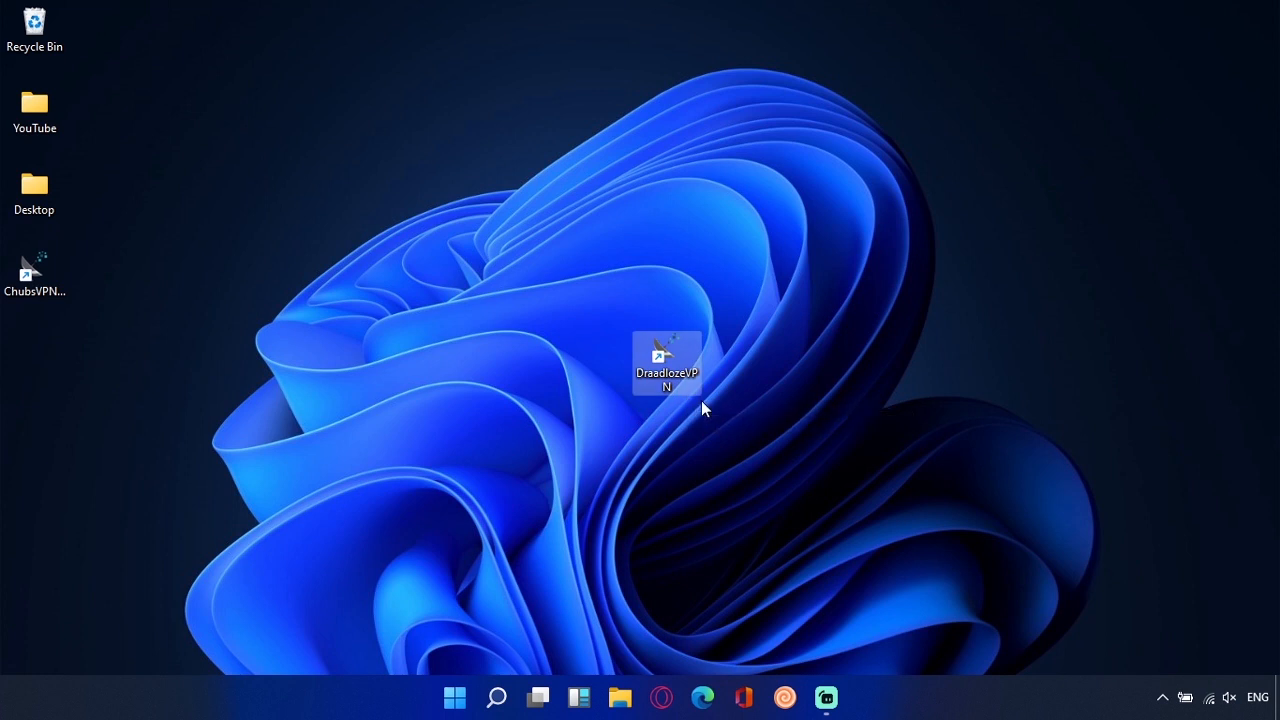
{"action": "mouse_move", "coordinate": [798, 412]}
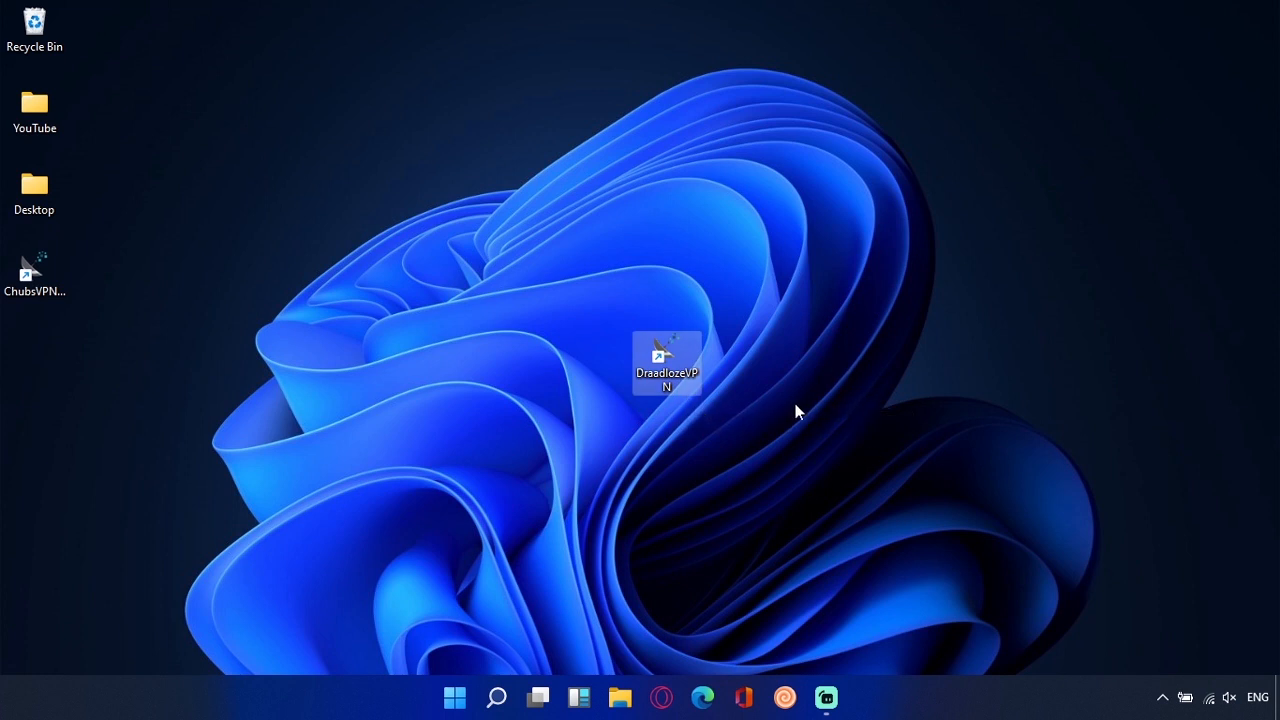
{"action": "mouse_move", "coordinate": [748, 358]}
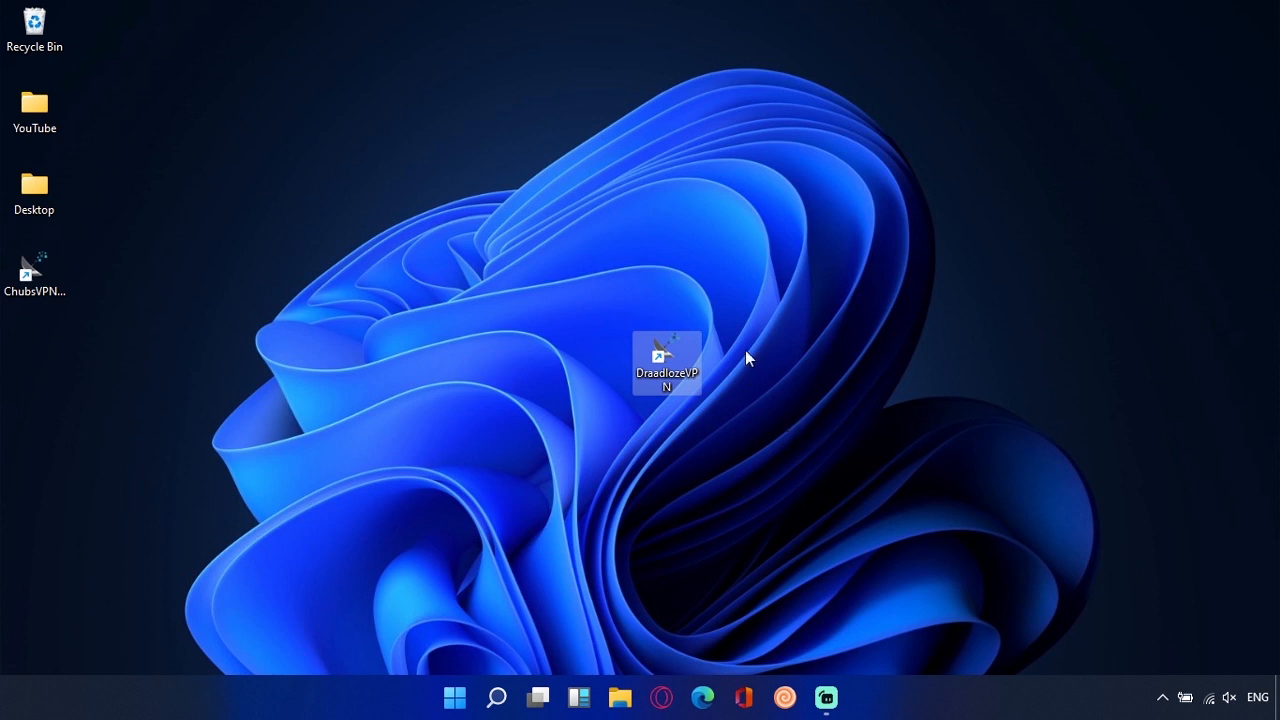
{"action": "mouse_move", "coordinate": [670, 456]}
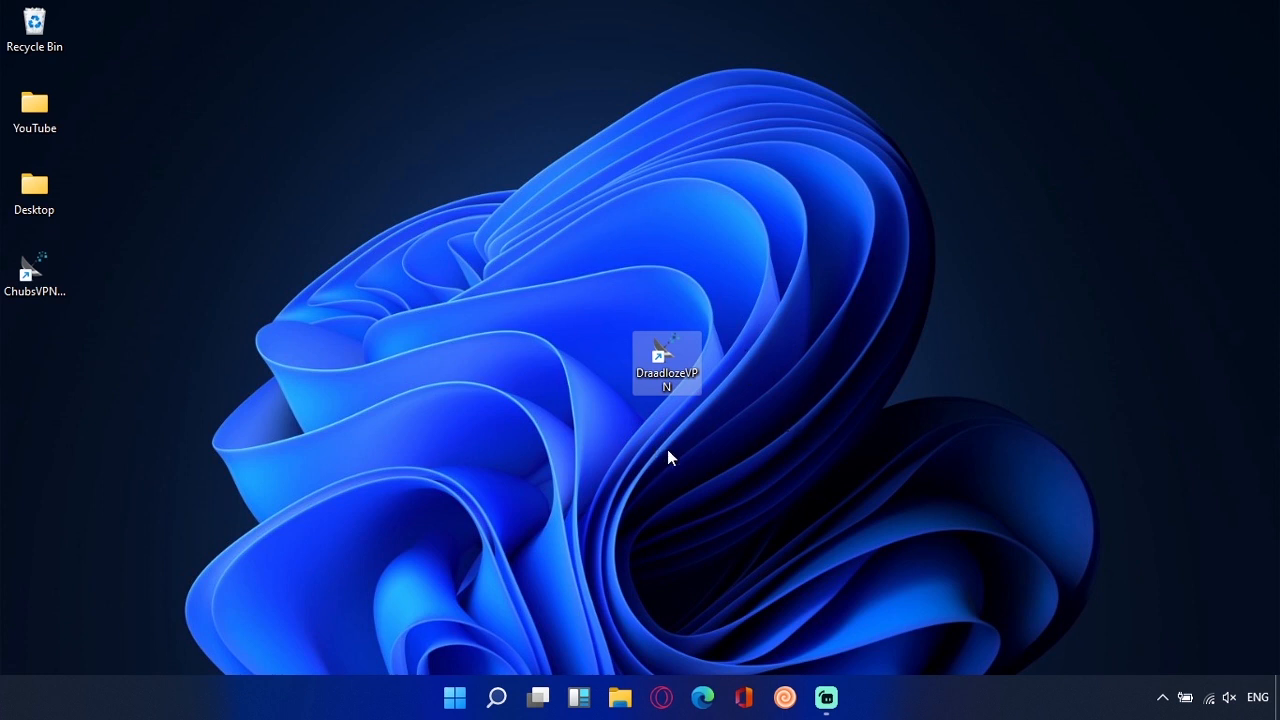
{"action": "mouse_move", "coordinate": [684, 448]}
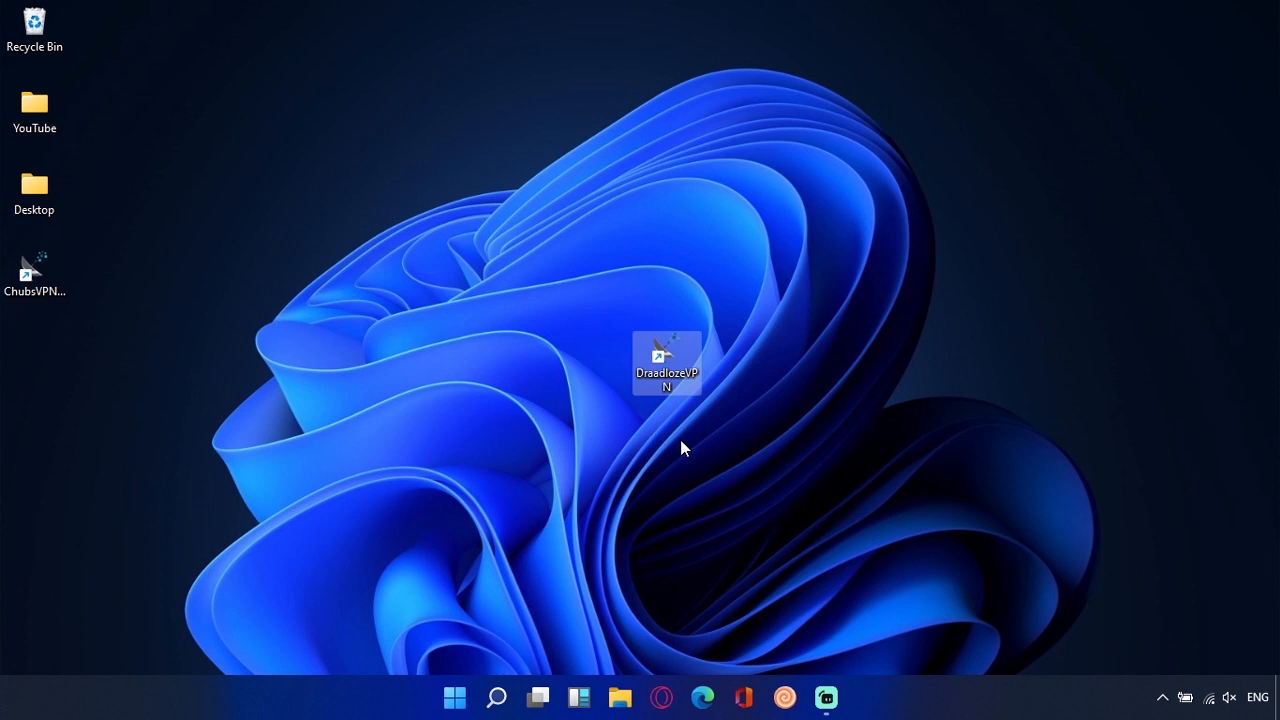
{"action": "mouse_move", "coordinate": [770, 432]}
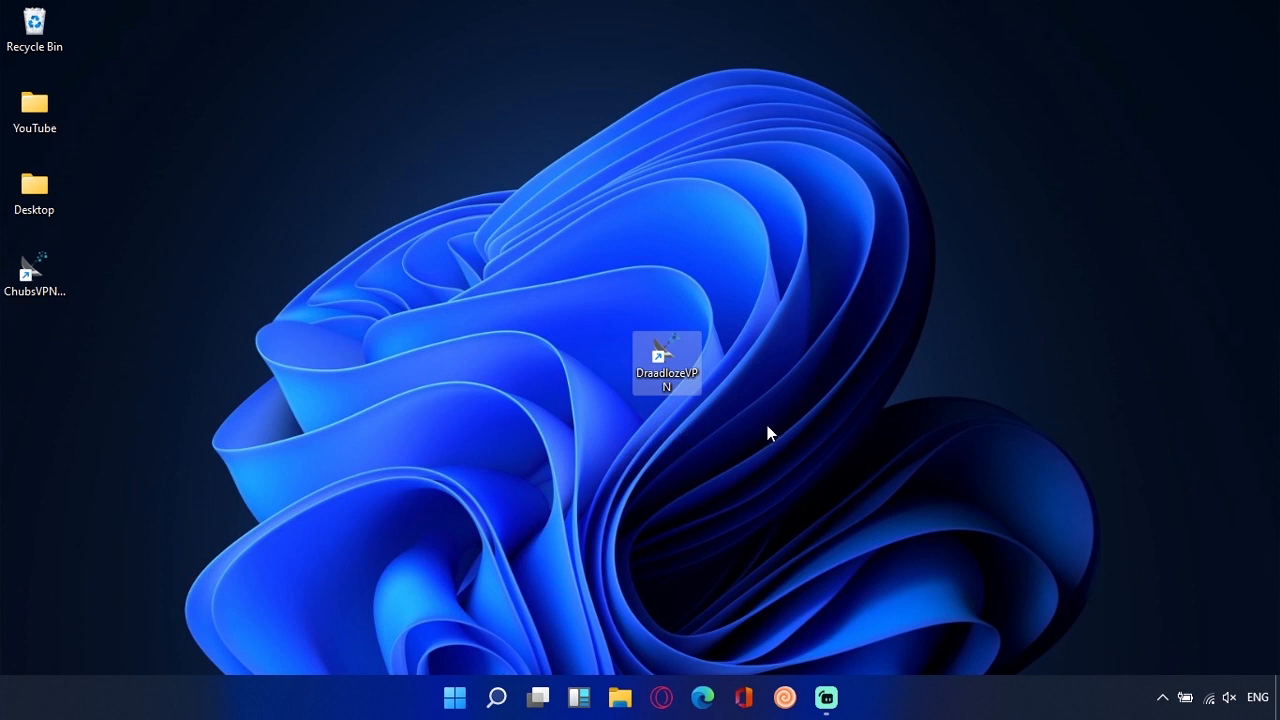
{"action": "left_click", "coordinate": [770, 432]}
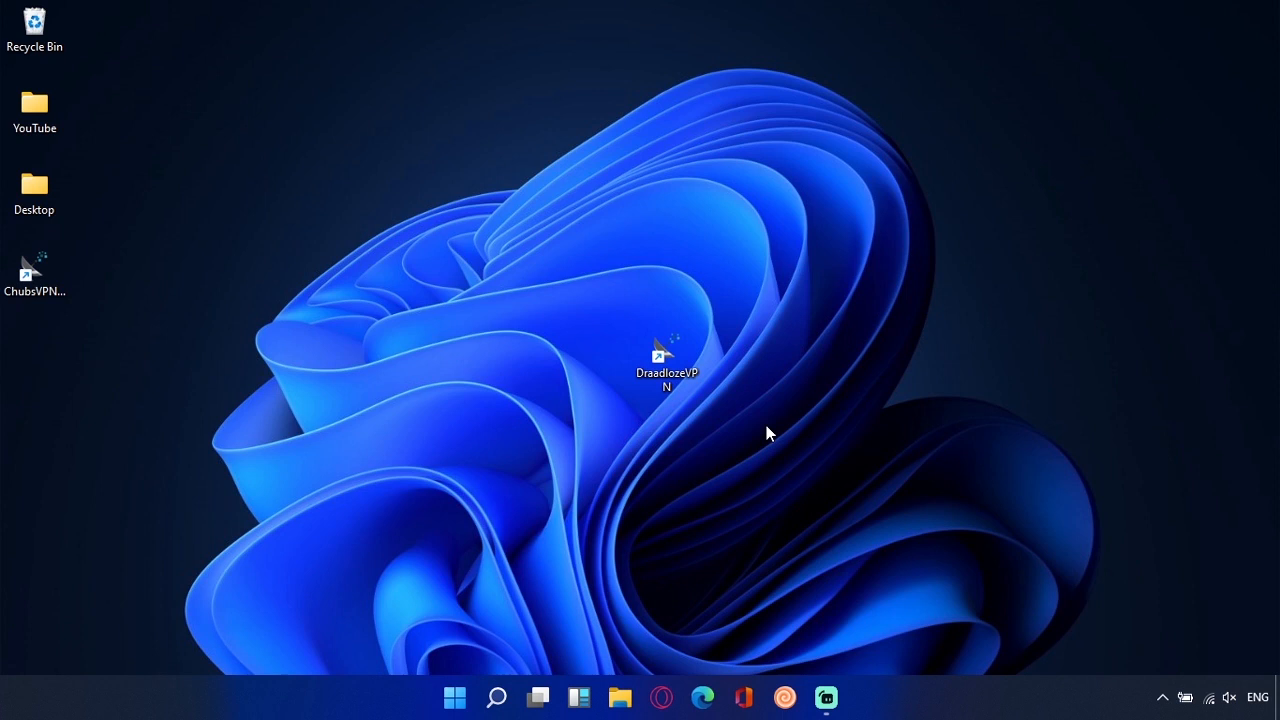
{"action": "mouse_move", "coordinate": [778, 438]}
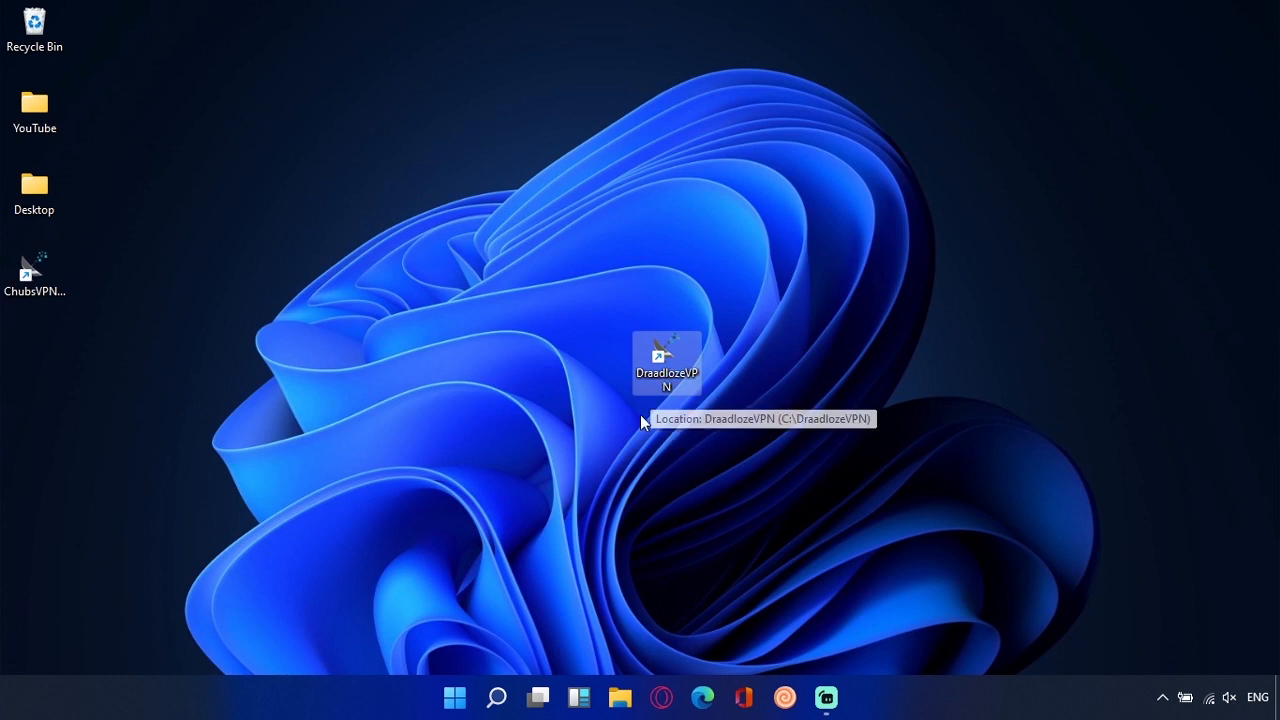
{"action": "mouse_move", "coordinate": [728, 416]}
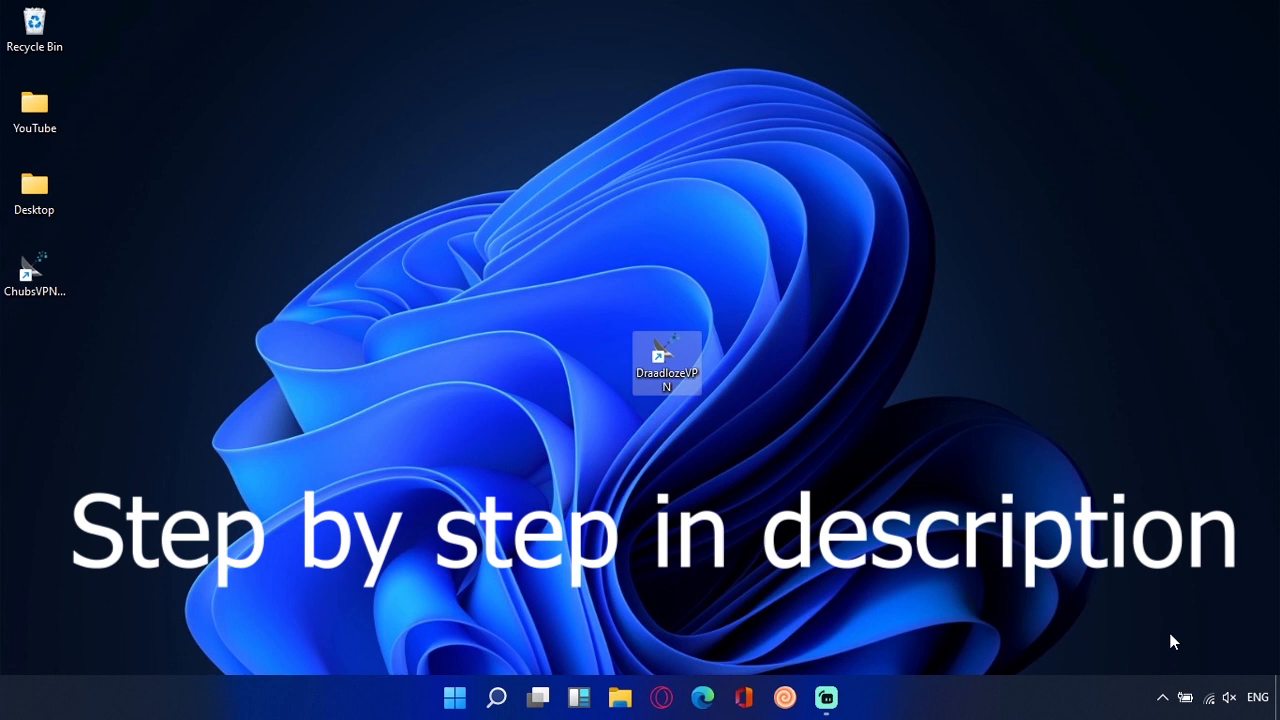
{"action": "mouse_move", "coordinate": [1188, 660]}
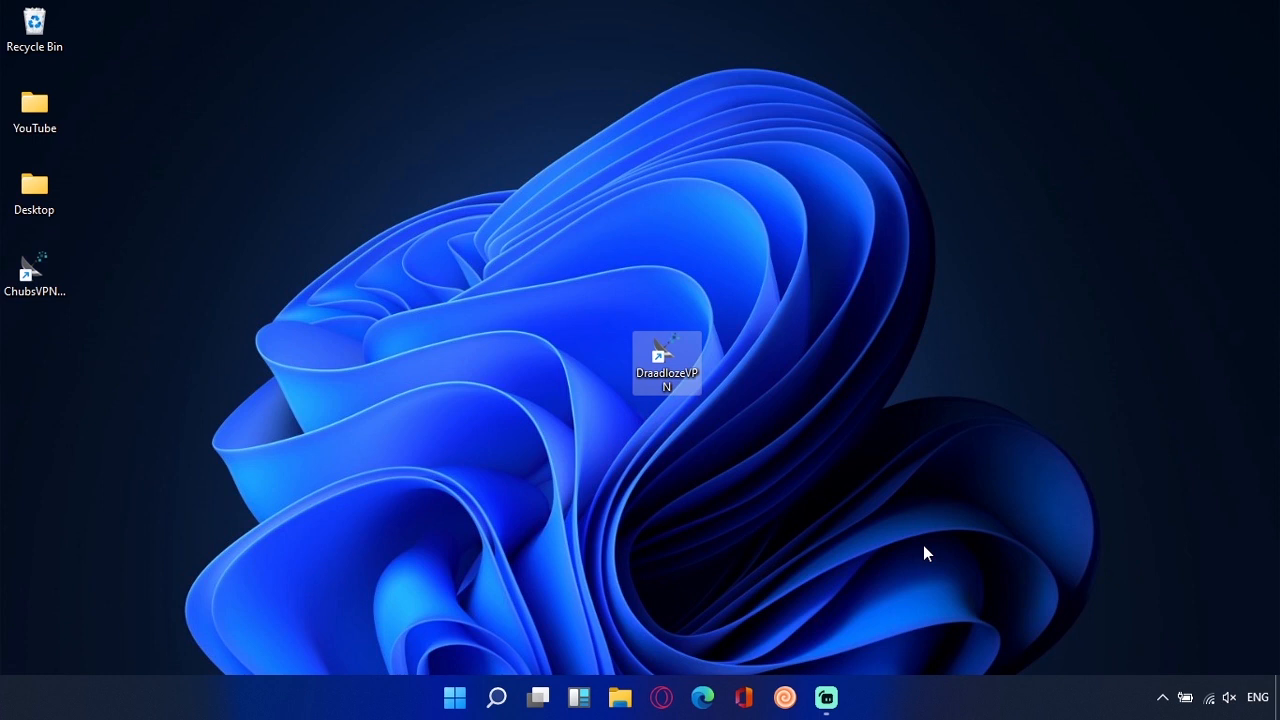
- Launch ChubsVPN, connect, then apply Add ME Routes and Remove default gateway
{"action": "double_click", "coordinate": [668, 362]}
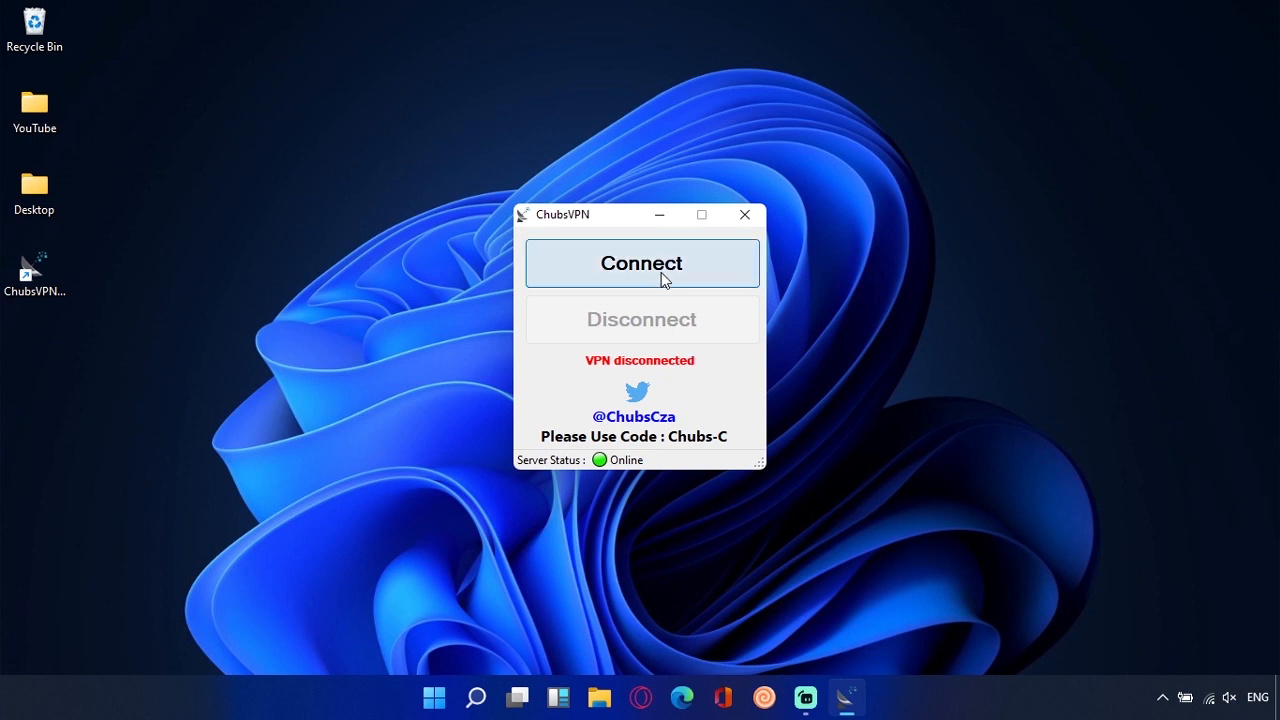
{"action": "left_click", "coordinate": [640, 264]}
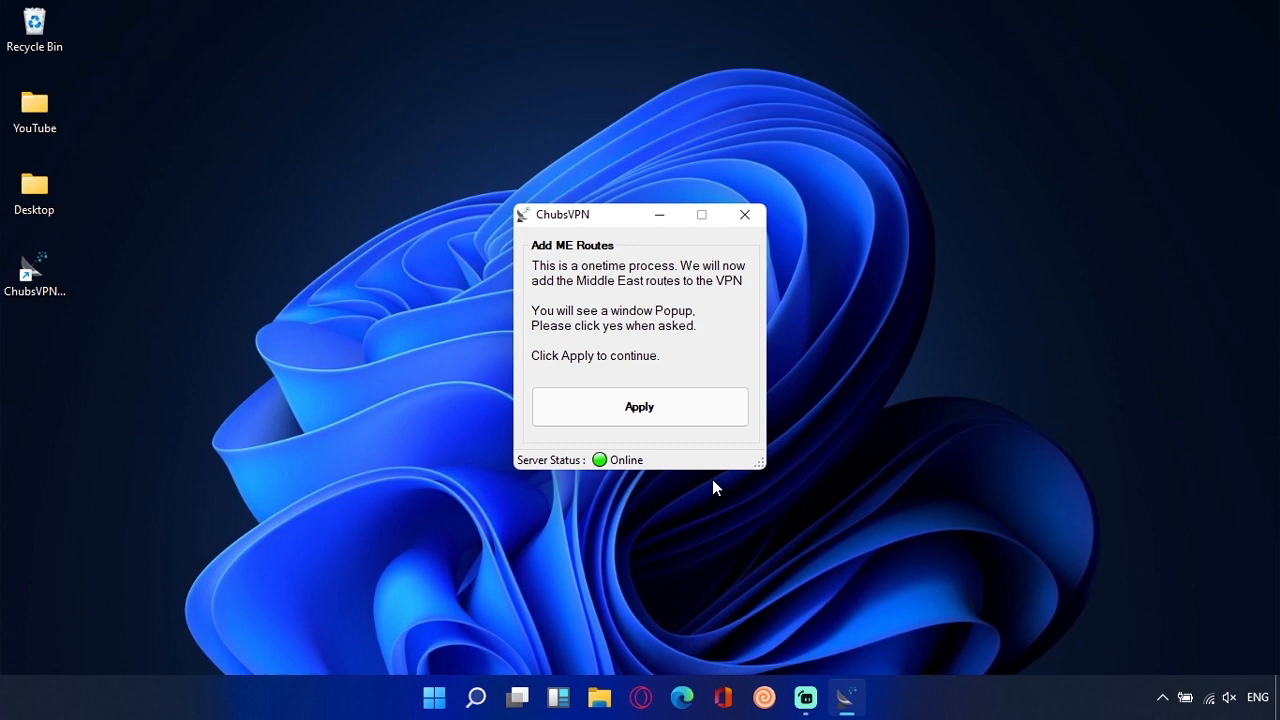
{"action": "mouse_move", "coordinate": [576, 300]}
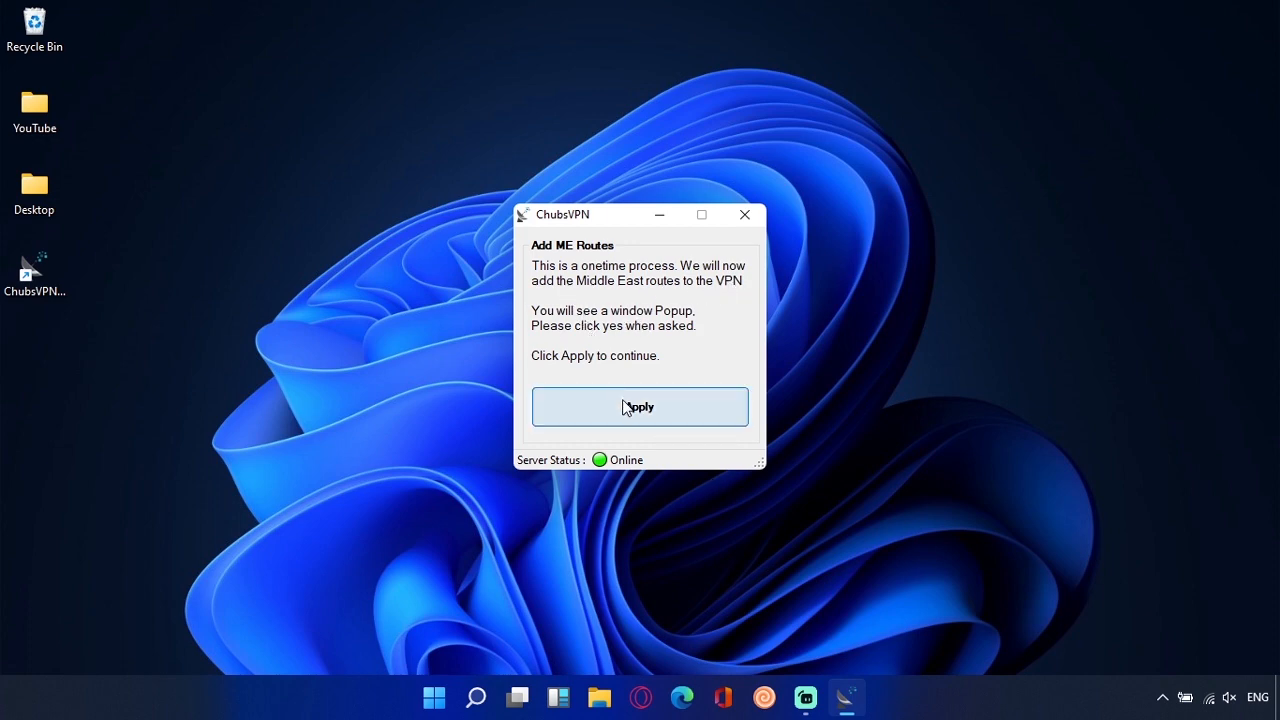
{"action": "left_click", "coordinate": [640, 406]}
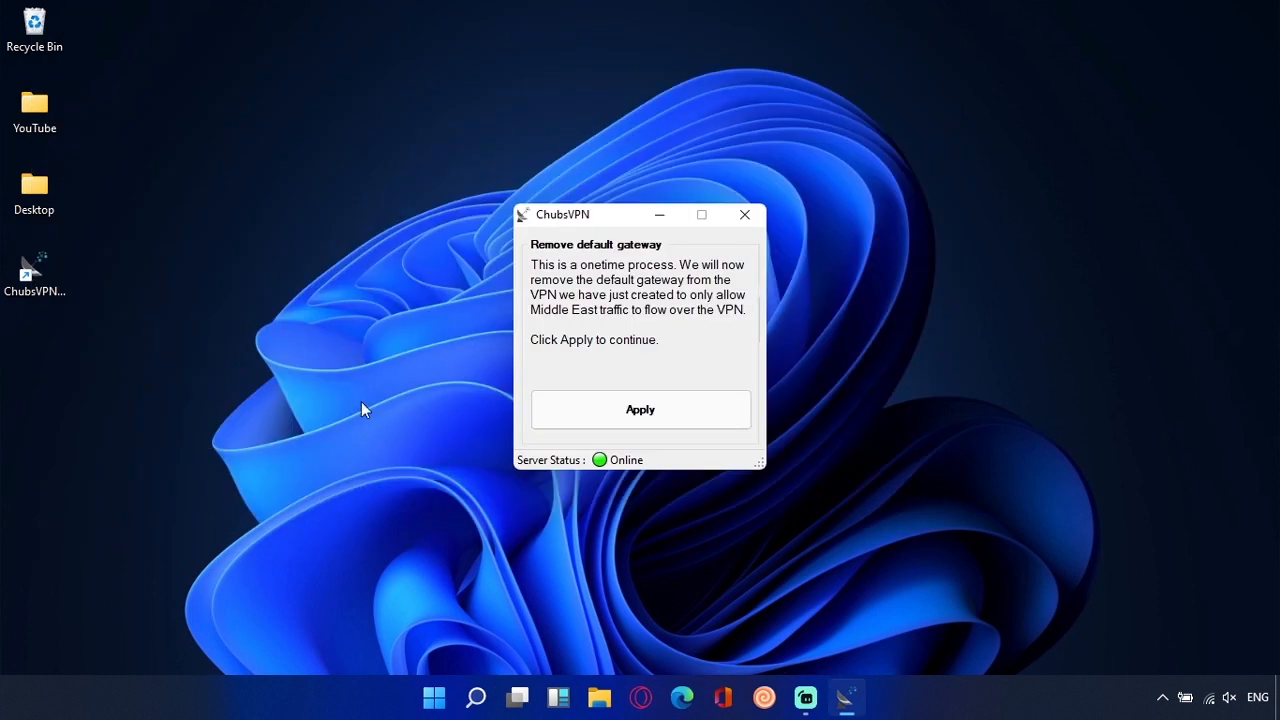
{"action": "mouse_move", "coordinate": [640, 410]}
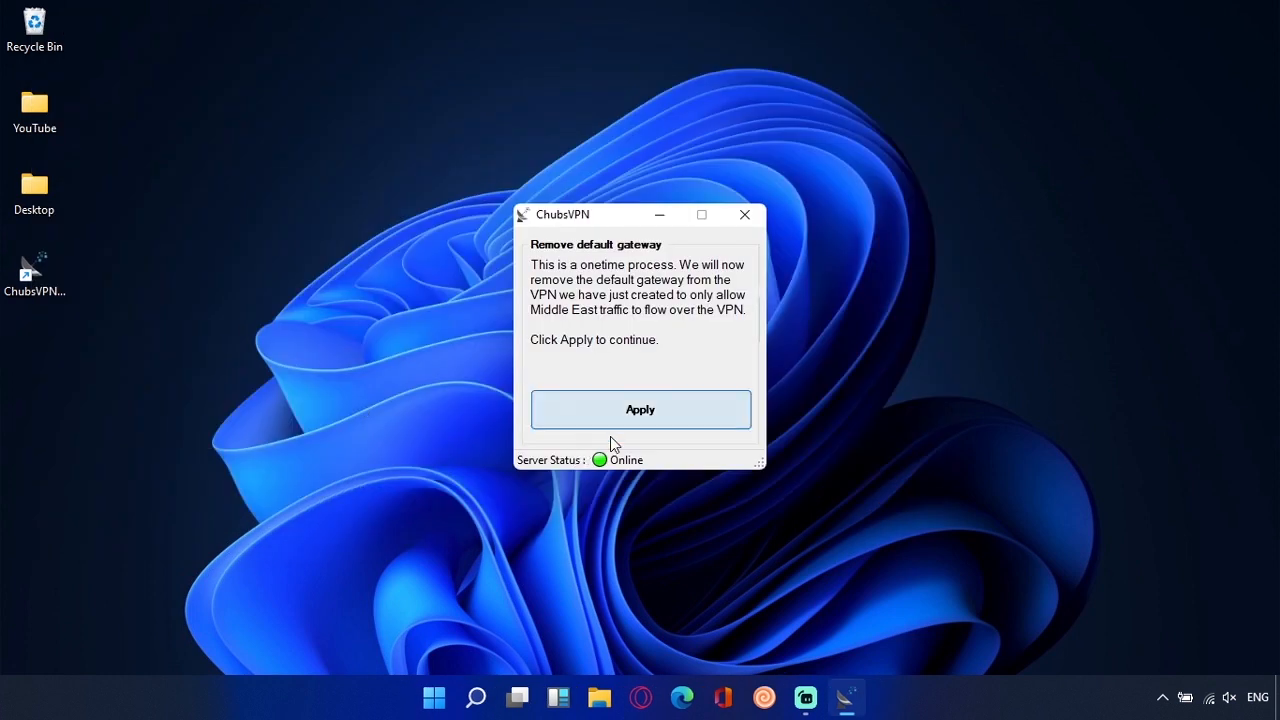
{"action": "left_click", "coordinate": [640, 408]}
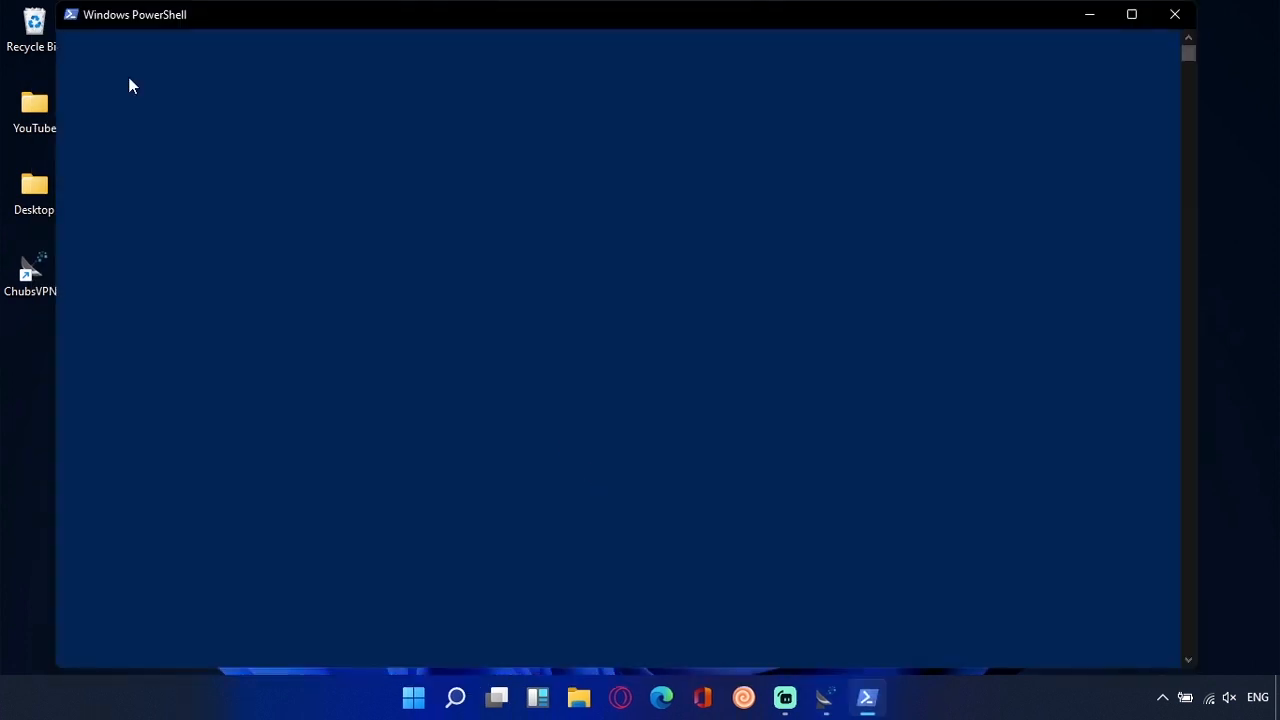
{"action": "mouse_move", "coordinate": [296, 164]}
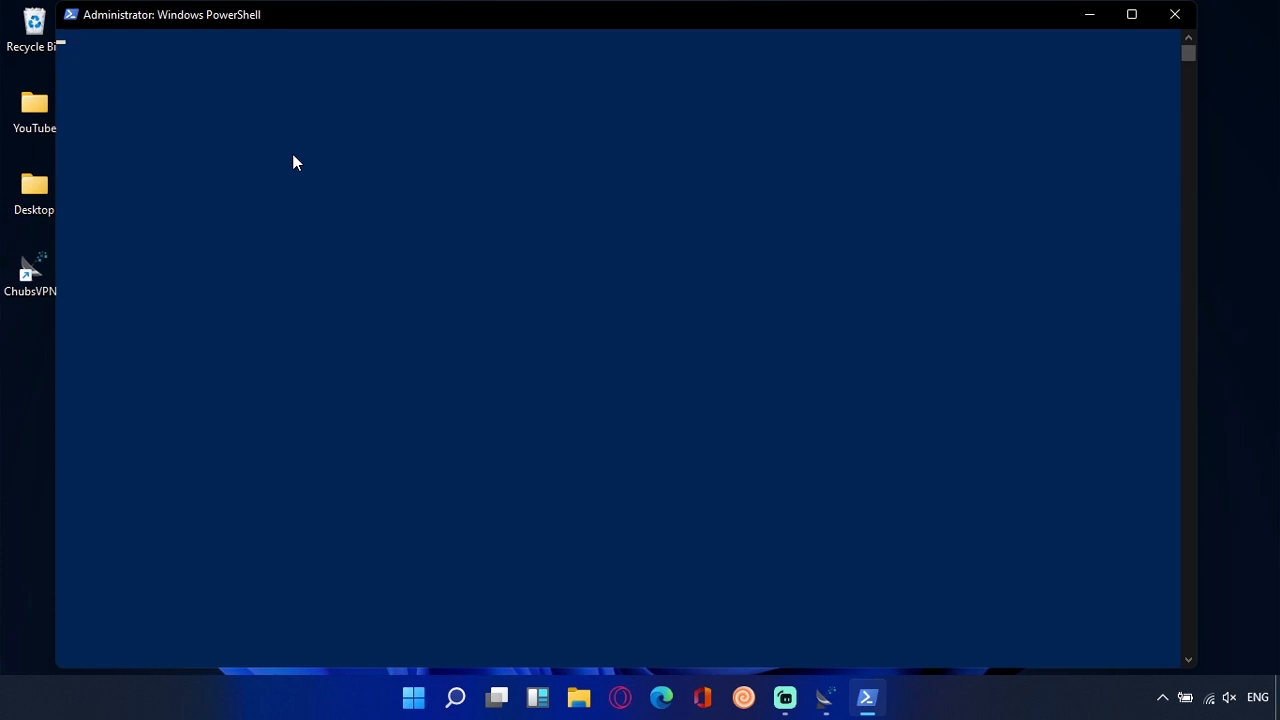
{"action": "mouse_move", "coordinate": [640, 18]}
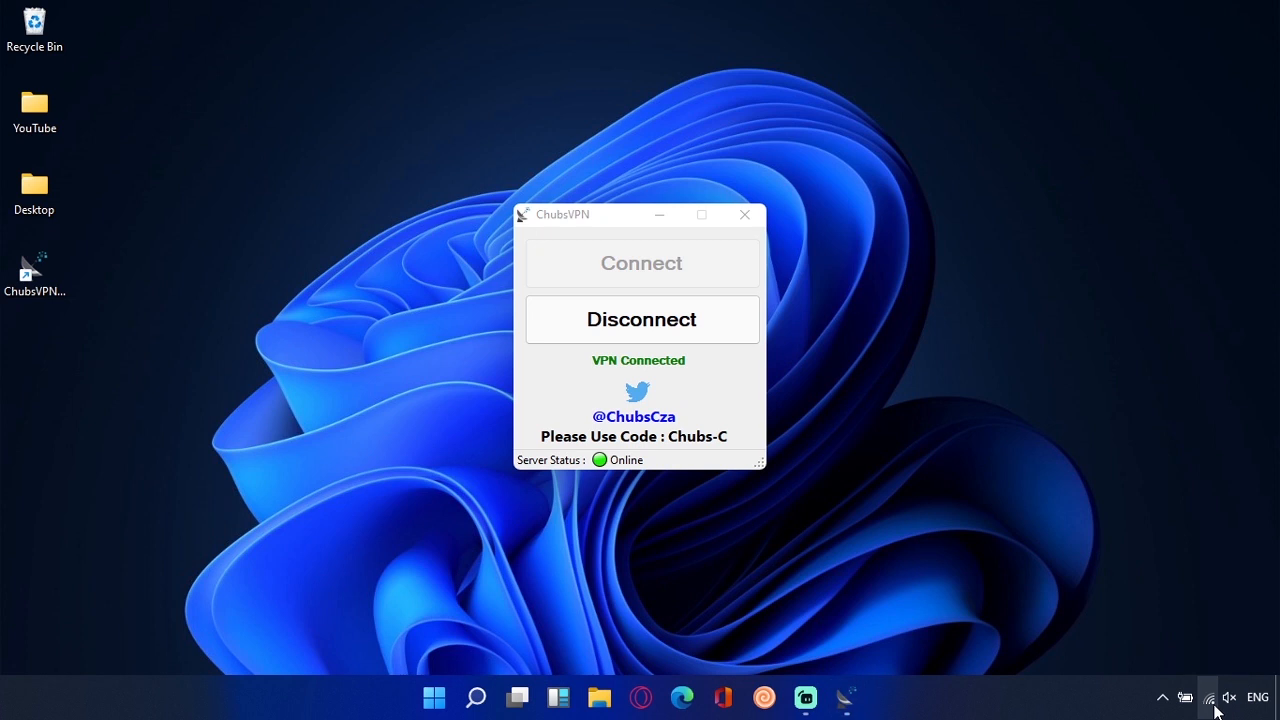
- Enable the Mobile hotspot from the taskbar network panel, then dismiss the panel
{"action": "left_click", "coordinate": [1208, 696]}
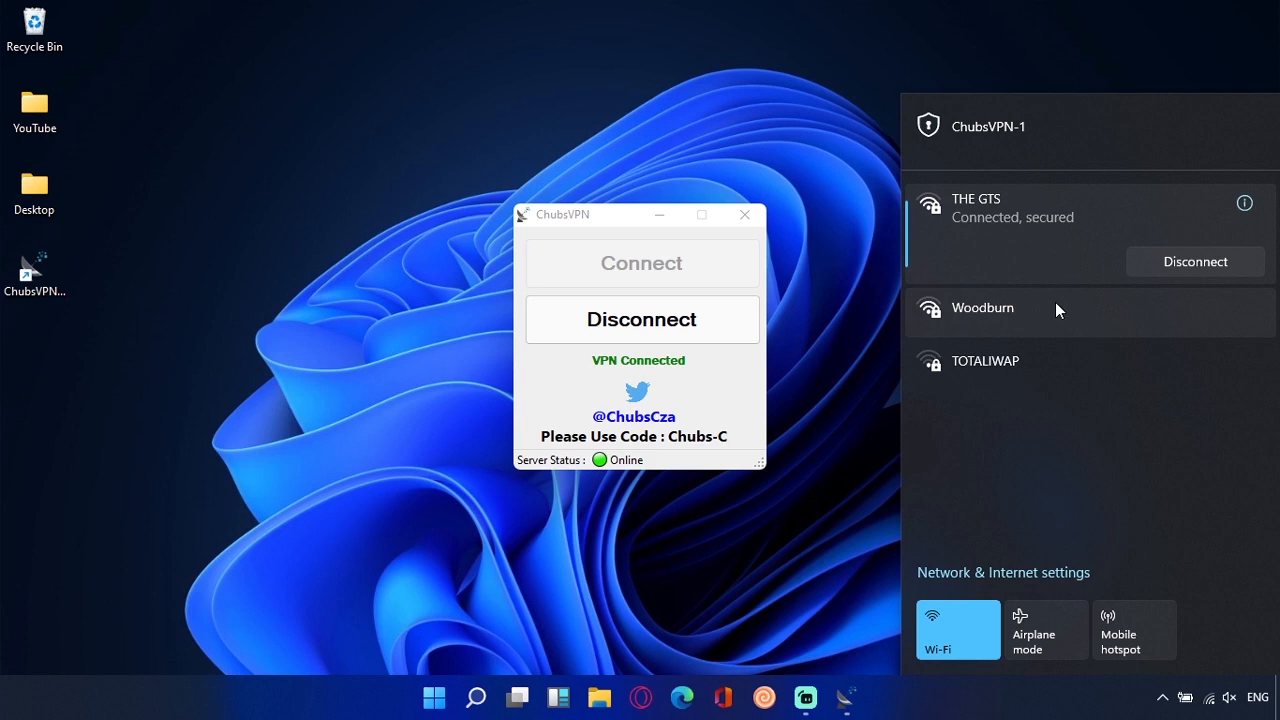
{"action": "left_click", "coordinate": [1134, 628]}
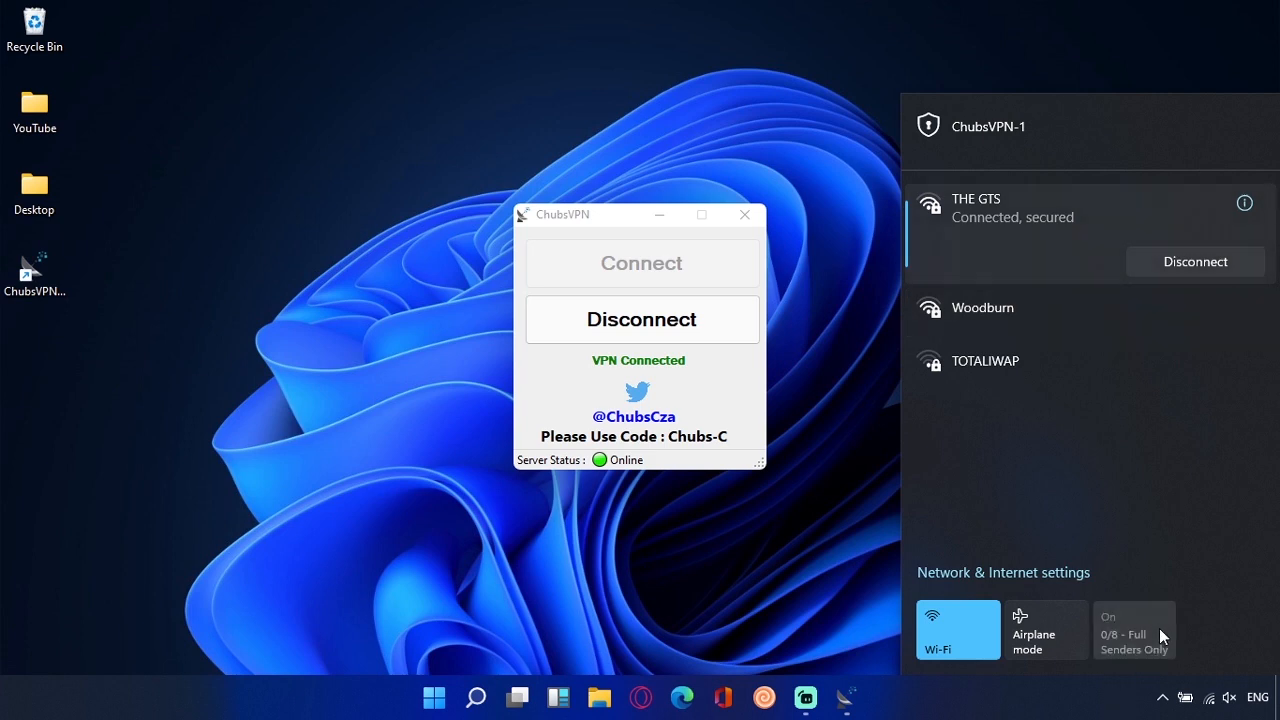
{"action": "left_click", "coordinate": [1132, 630]}
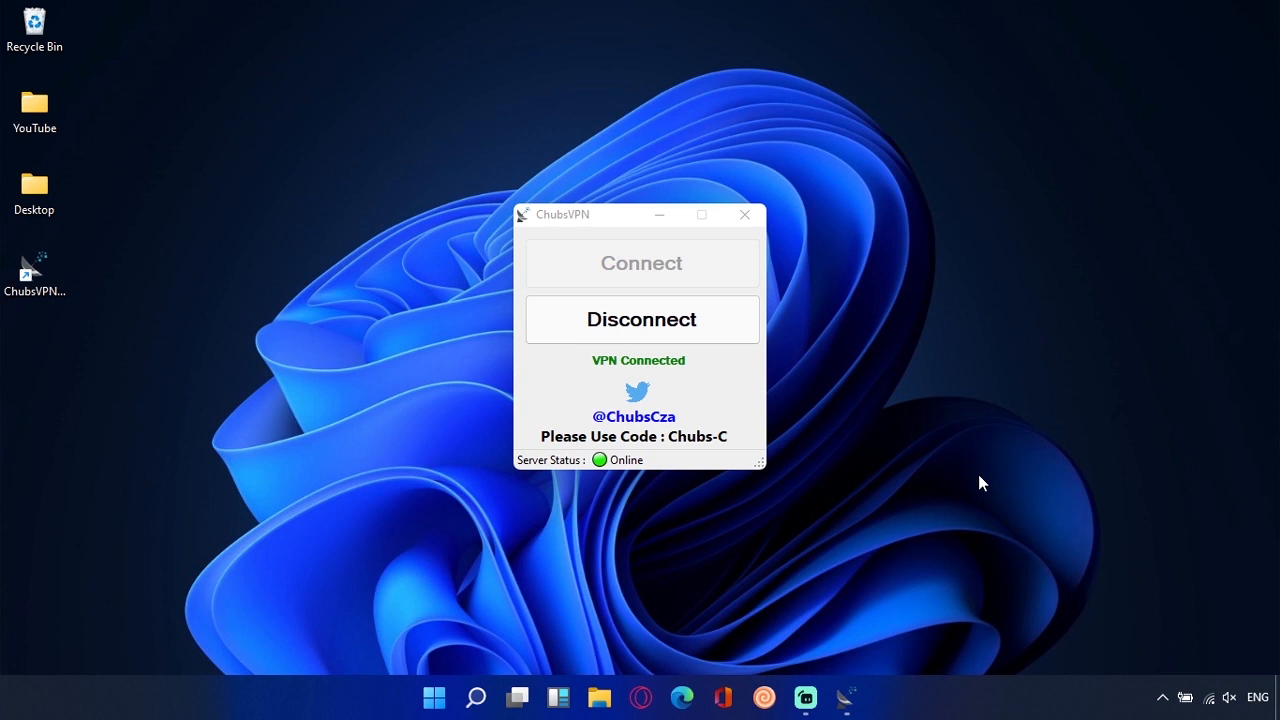
{"action": "mouse_move", "coordinate": [1168, 646]}
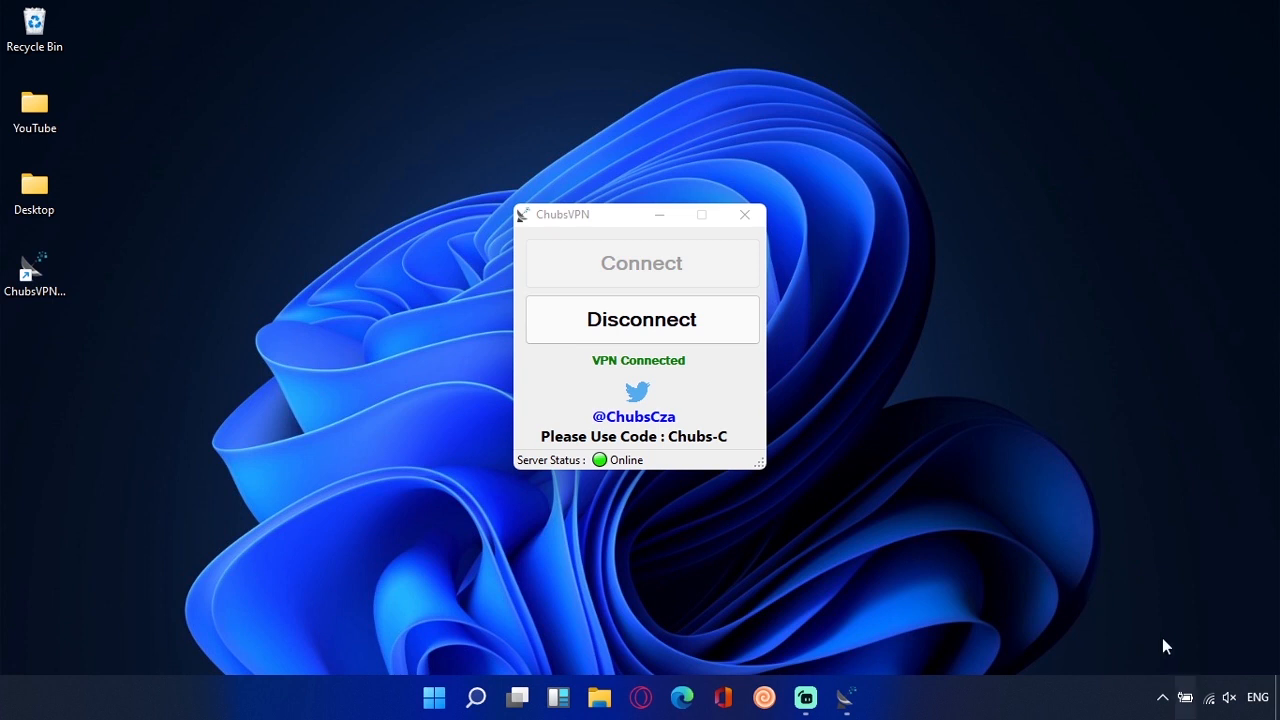
{"action": "mouse_move", "coordinate": [1104, 632]}
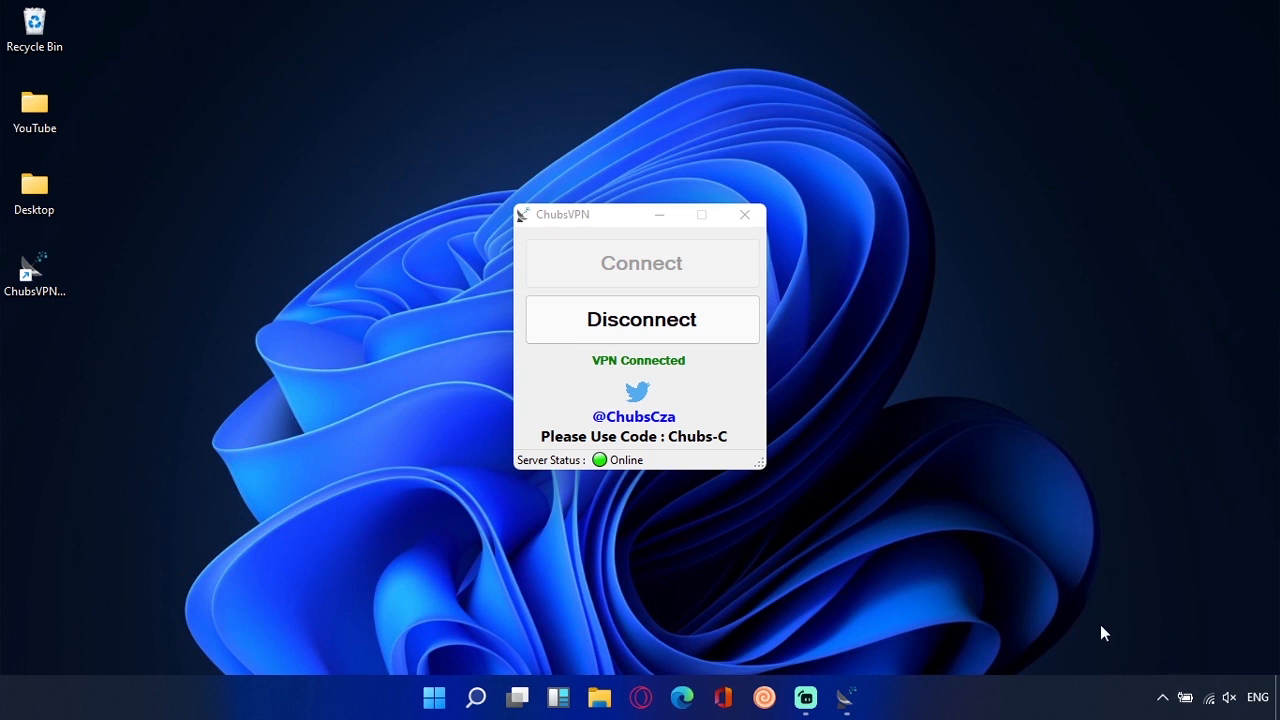
{"action": "mouse_move", "coordinate": [1068, 504]}
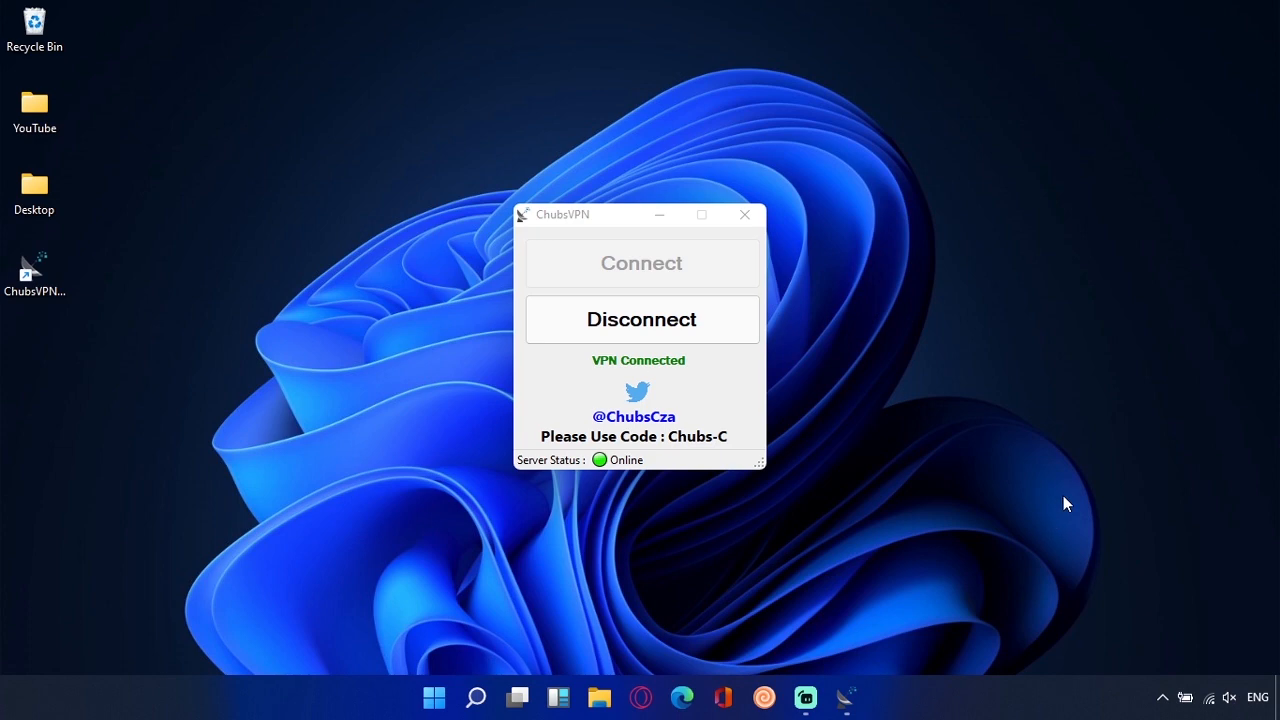